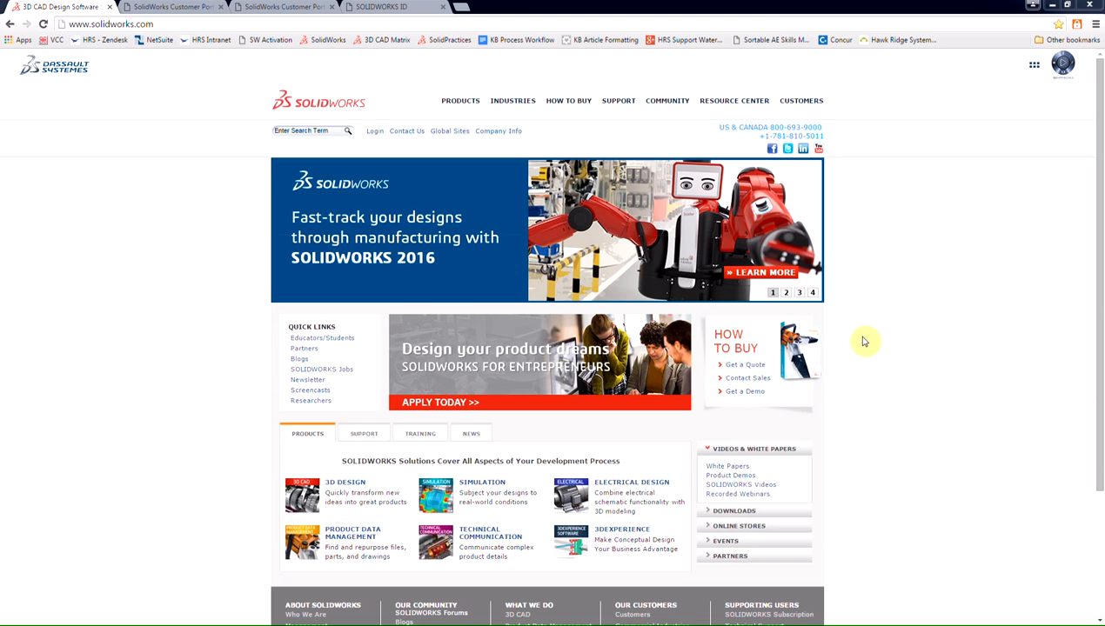
Go to the SOLIDWORKS login page for Customer, Partner and Reseller resources
click(785, 293)
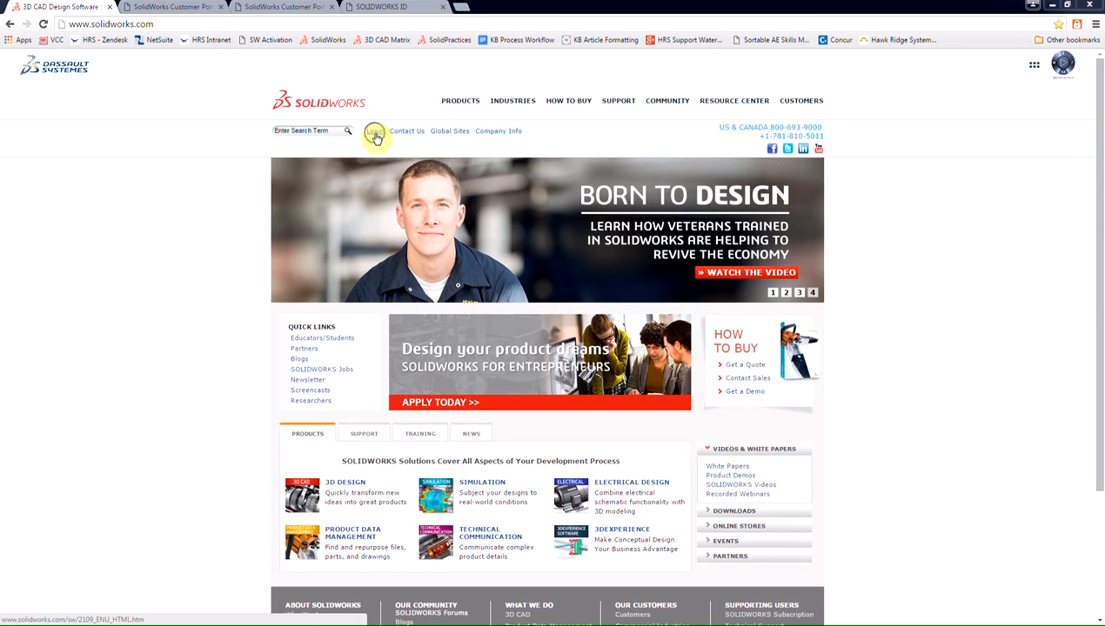
click(374, 130)
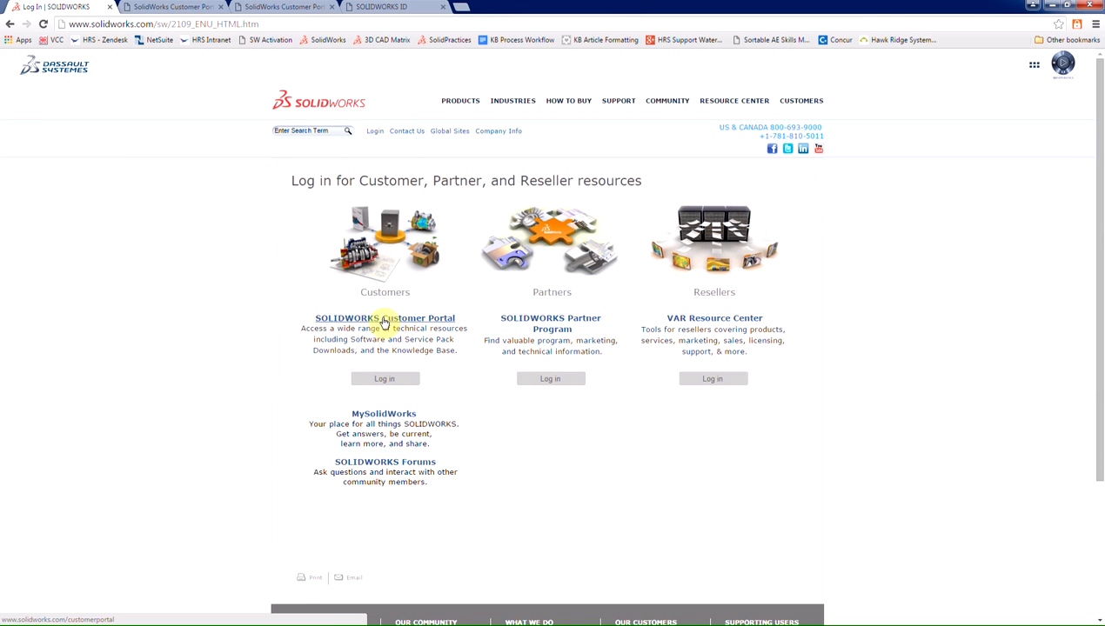
Choose SOLIDWORKS Customer Portal to reach the SOLIDWORKS ID sign-in page
click(384, 379)
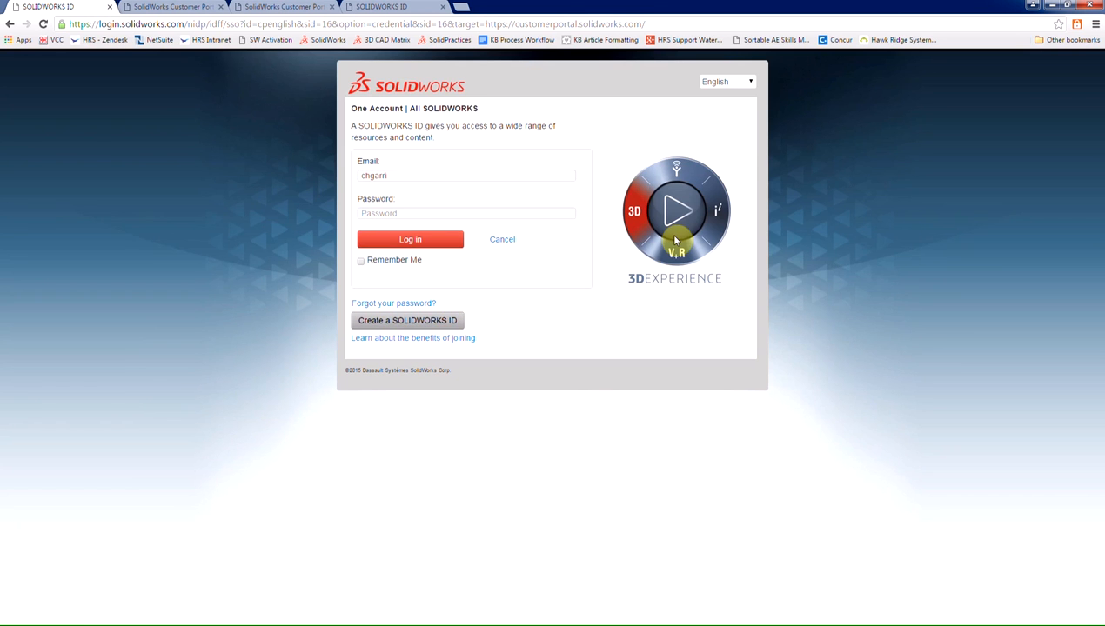
mouse_move(587, 265)
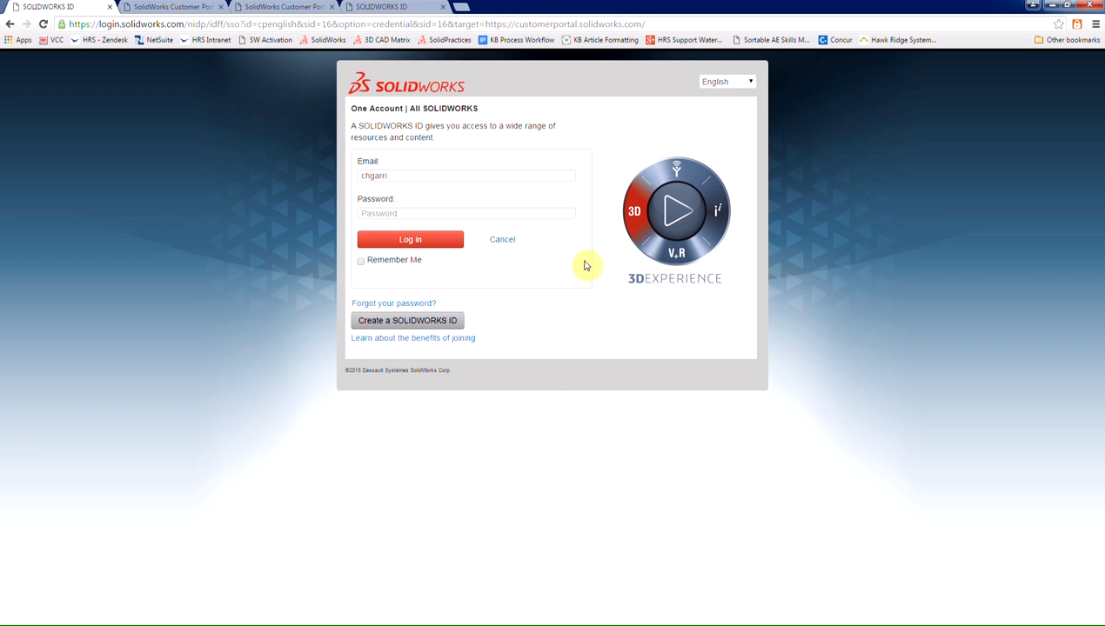
mouse_move(502, 244)
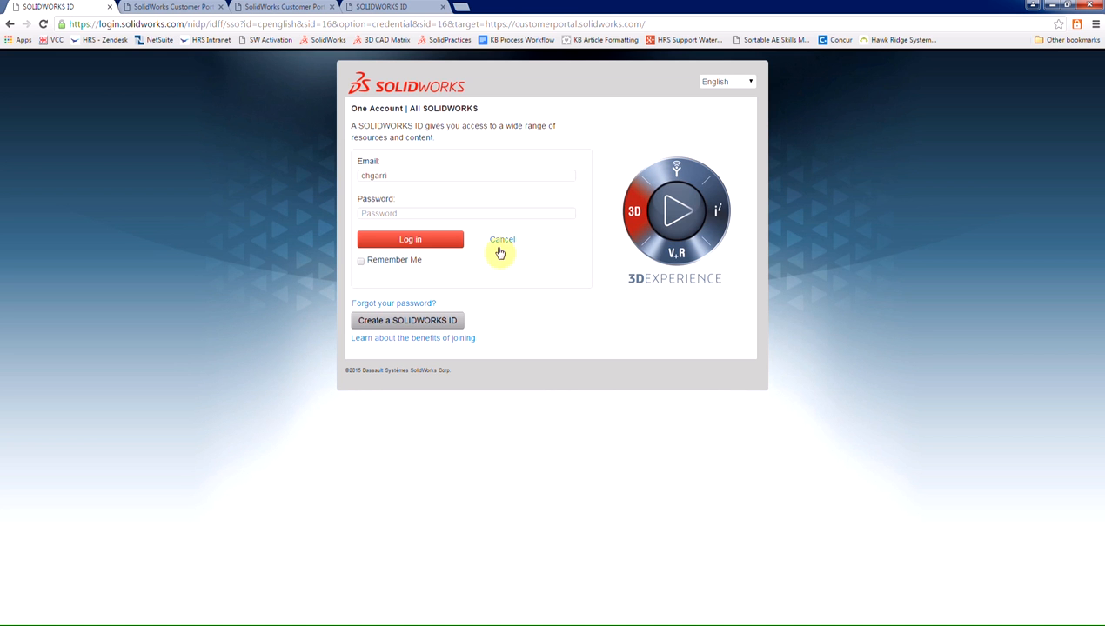
mouse_move(407, 320)
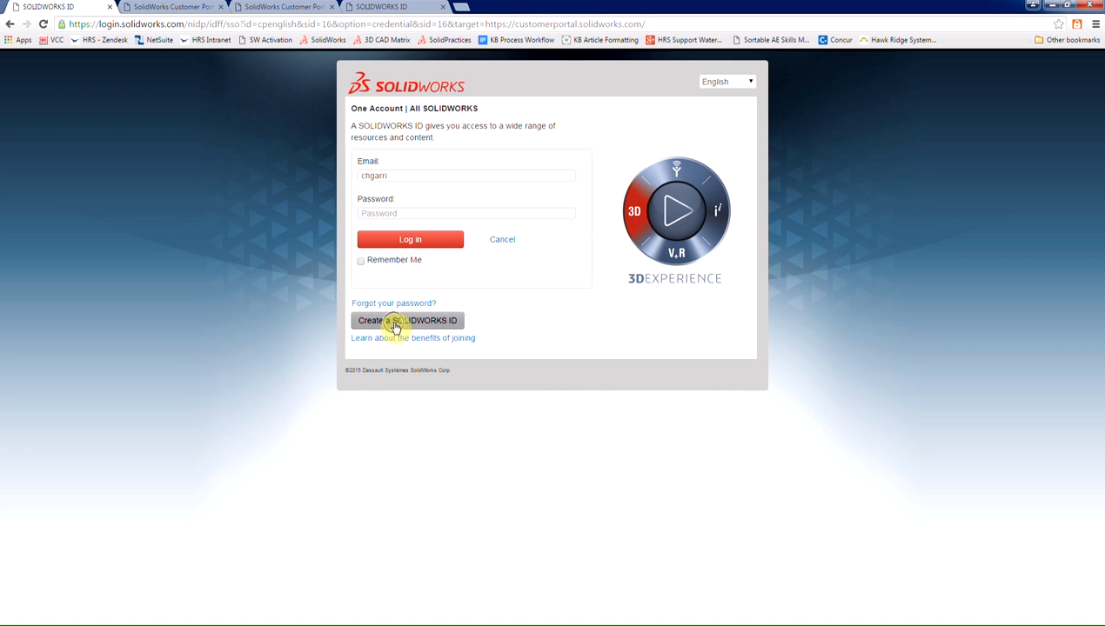
Begin creating a new SOLIDWORKS ID from the sign-in page
click(407, 320)
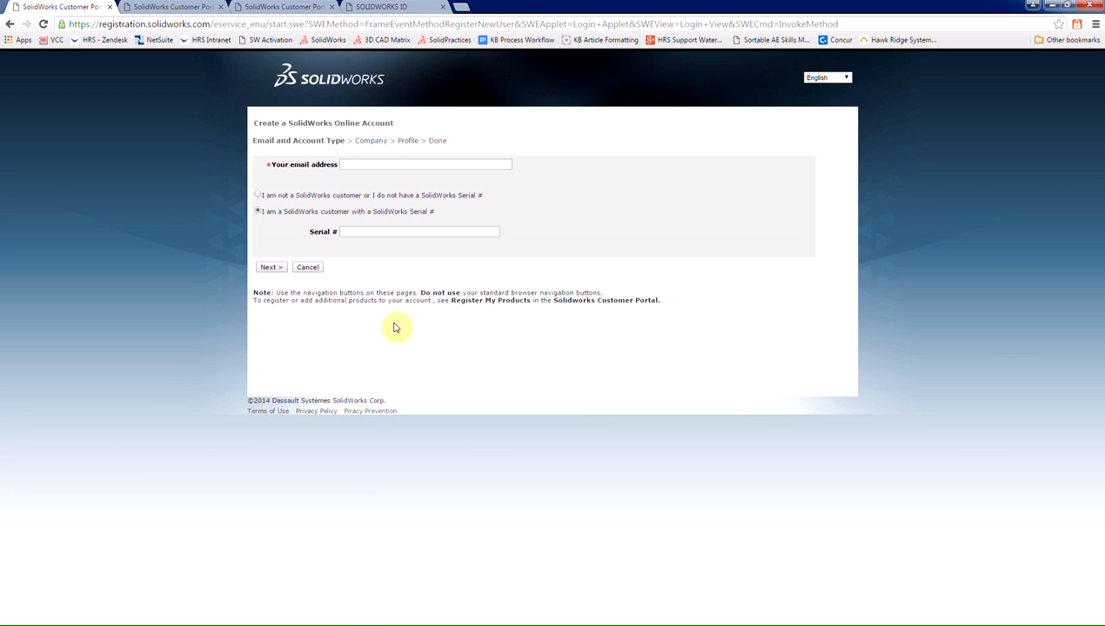
mouse_move(347, 259)
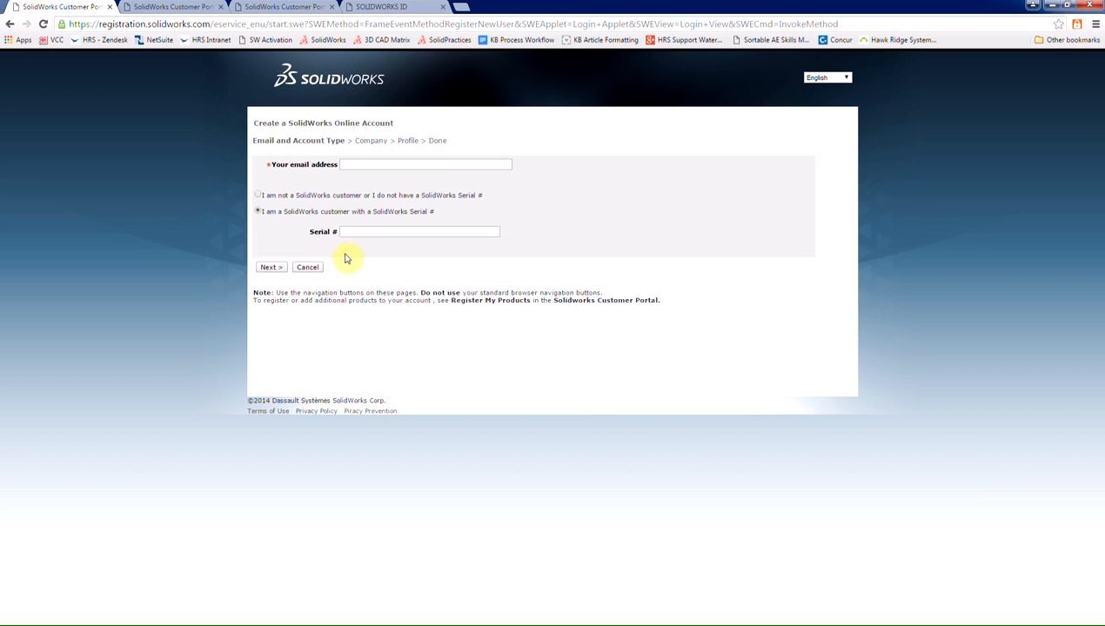
mouse_move(370, 253)
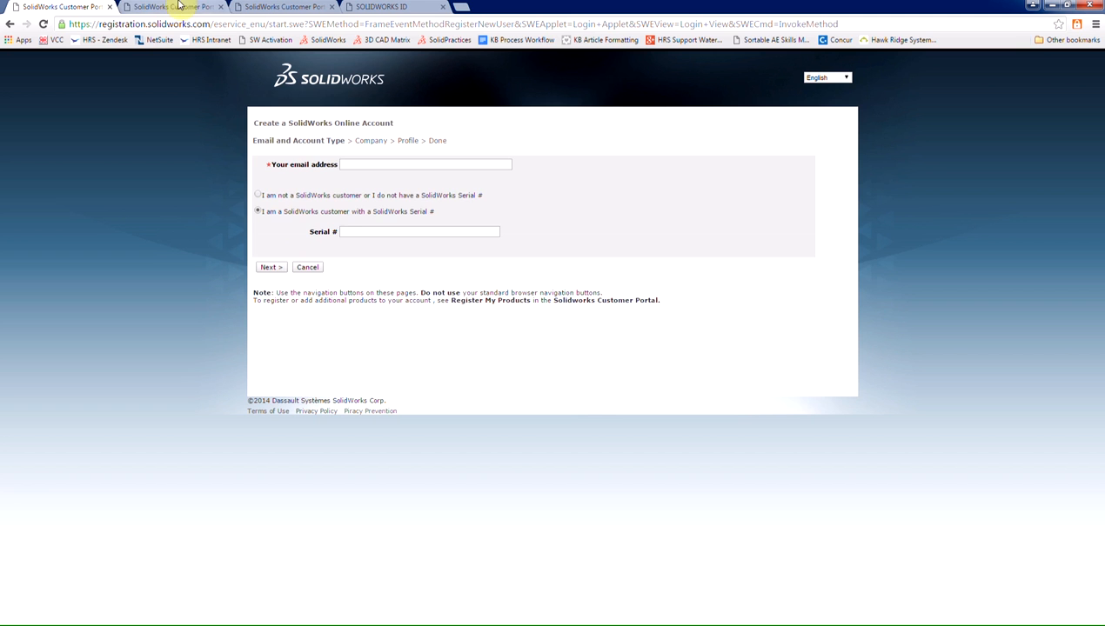
Submit the email and serial number to reach the Company step
click(269, 267)
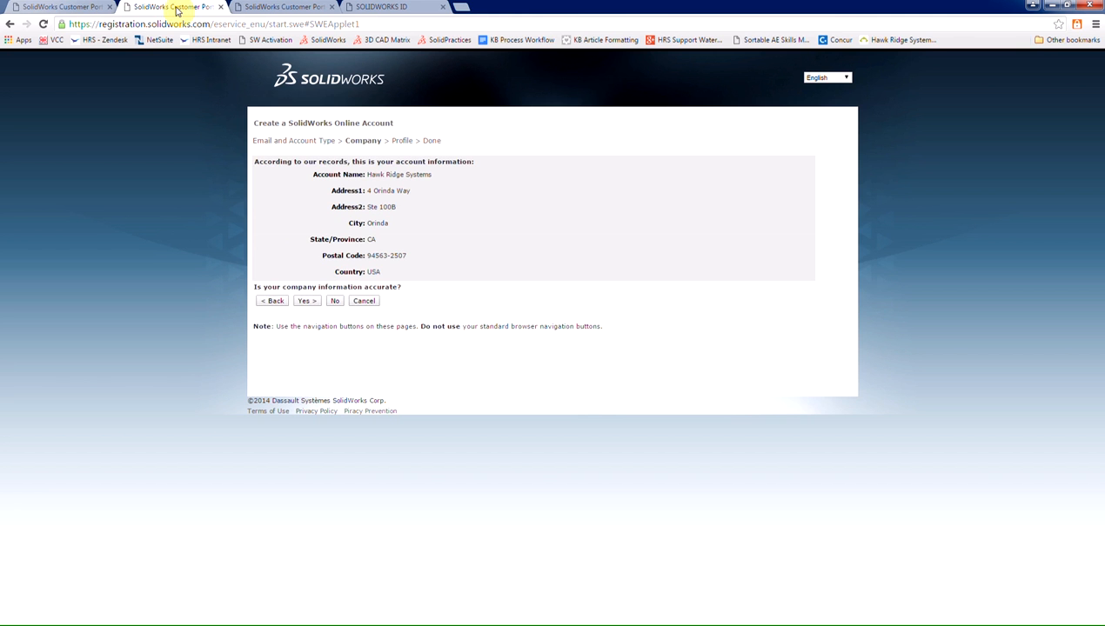
mouse_move(456, 127)
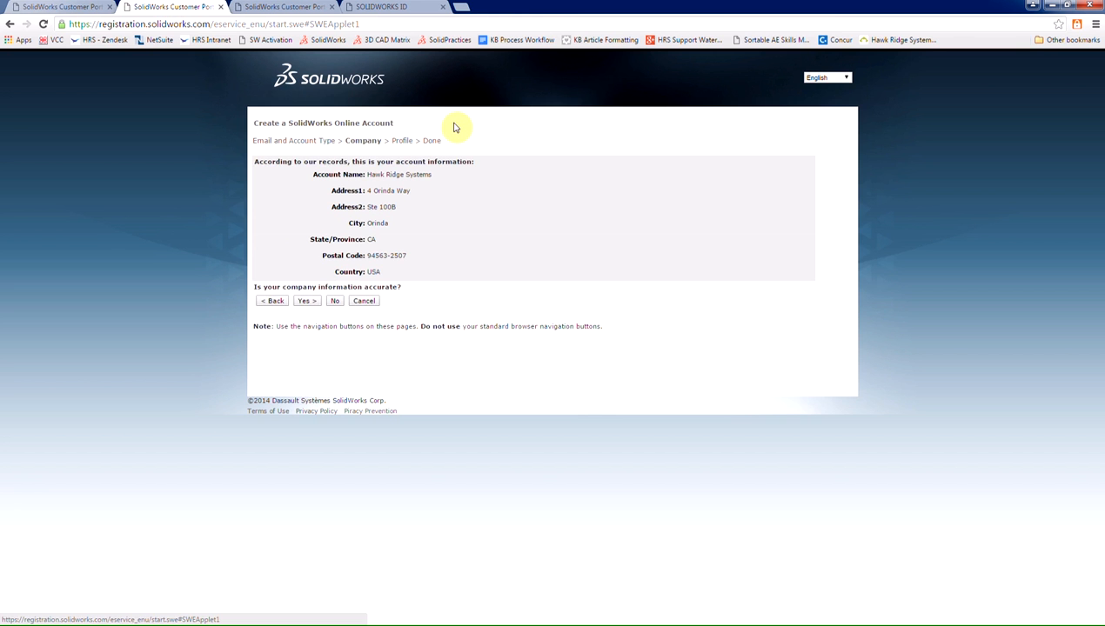
mouse_move(422, 211)
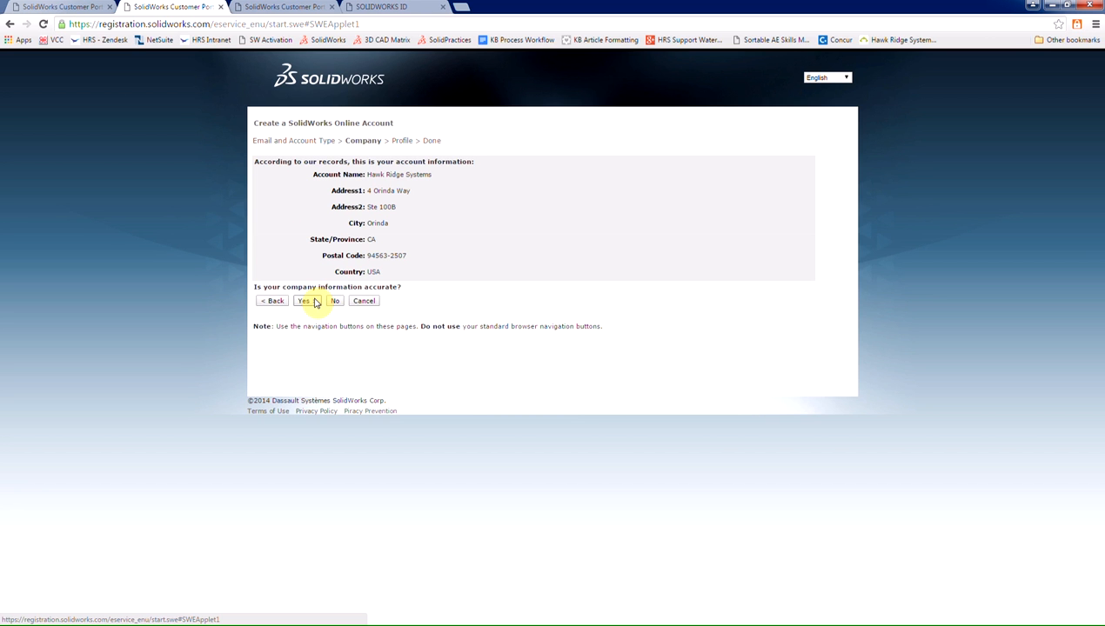
Confirm the Hawk Ridge Systems company details, then log in with email and password
click(304, 300)
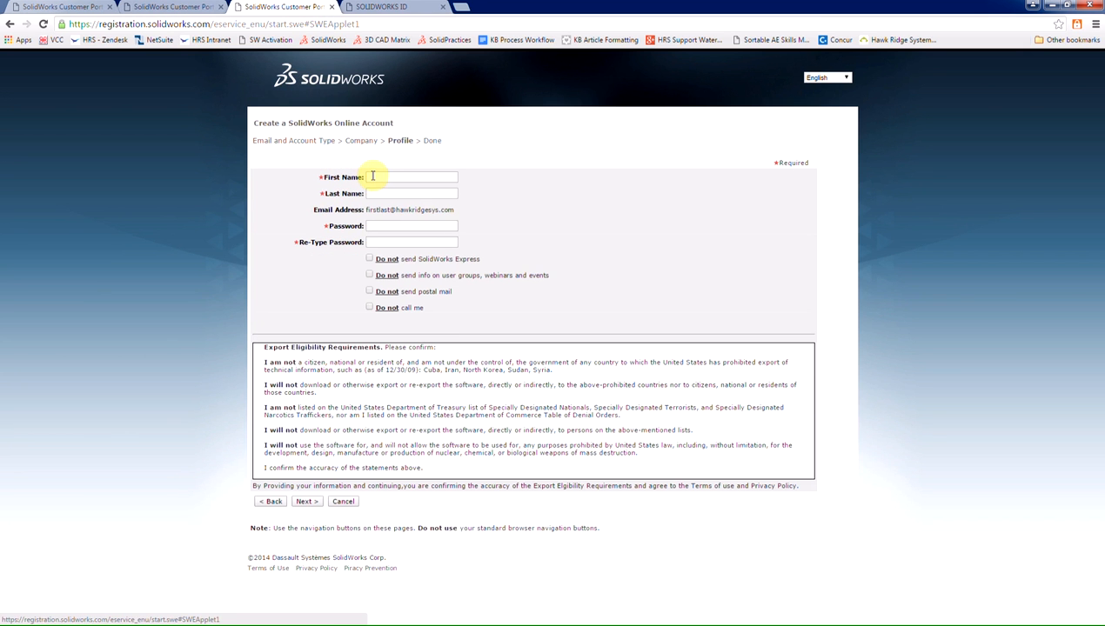
mouse_move(393, 258)
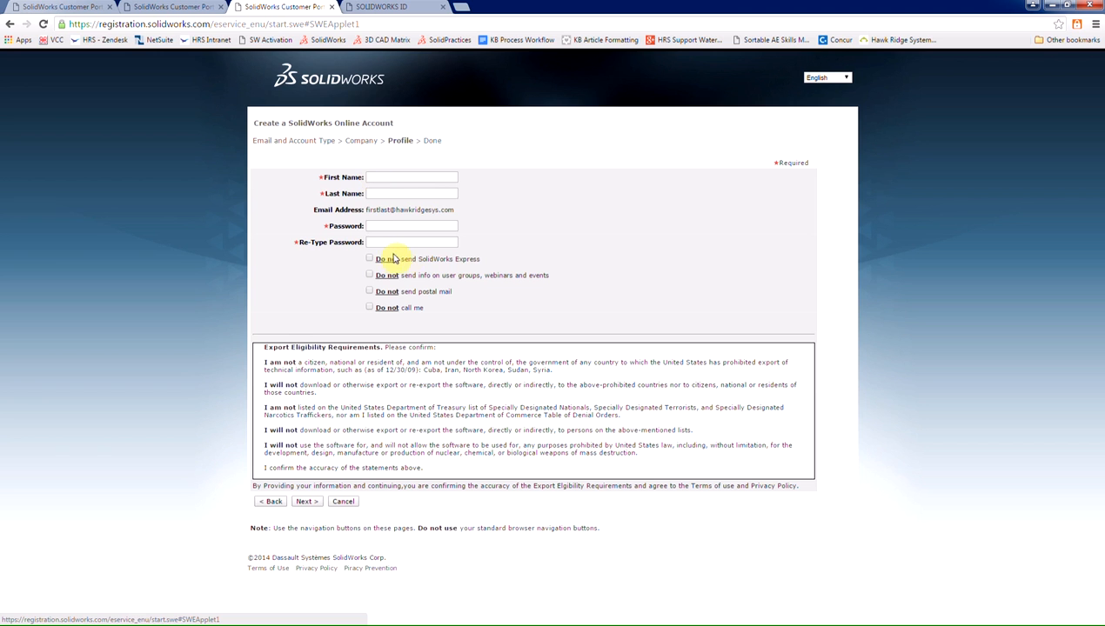
mouse_move(415, 248)
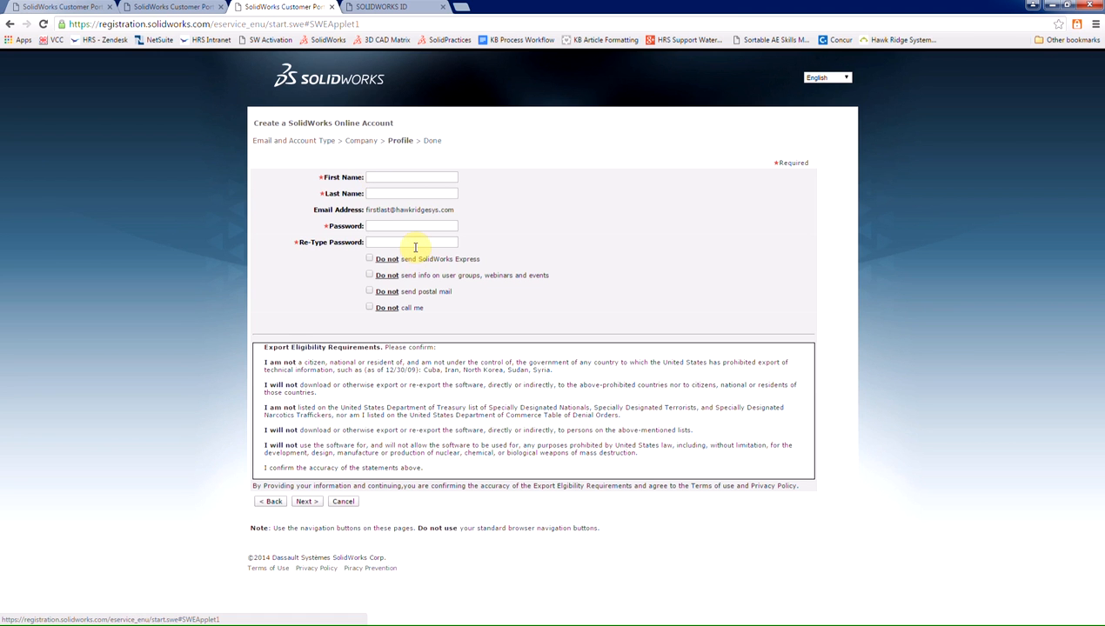
mouse_move(342, 489)
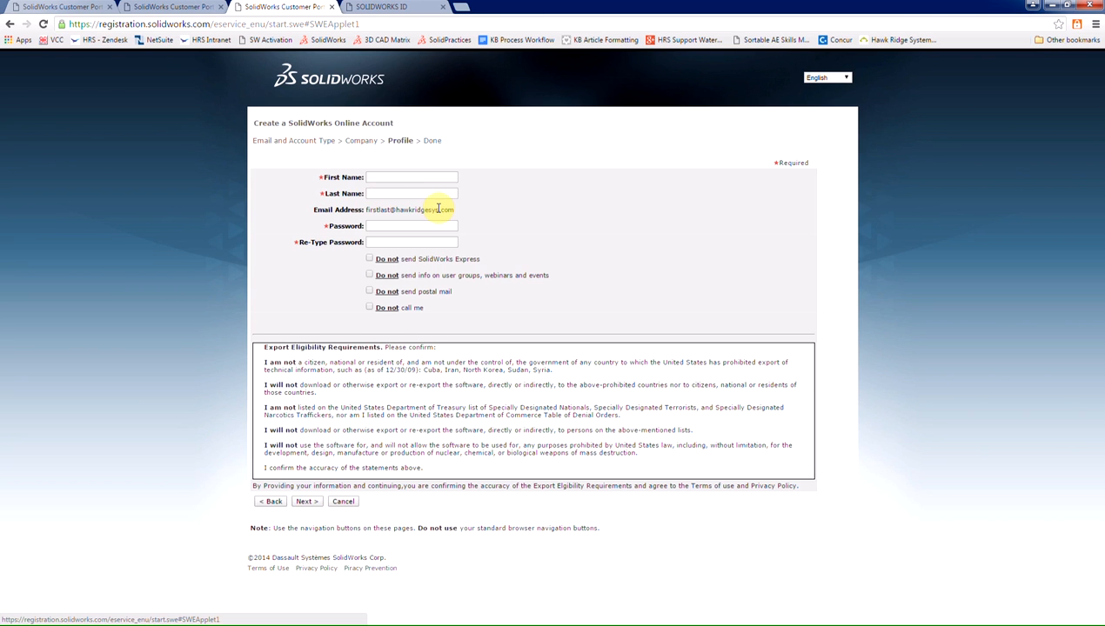
mouse_move(422, 18)
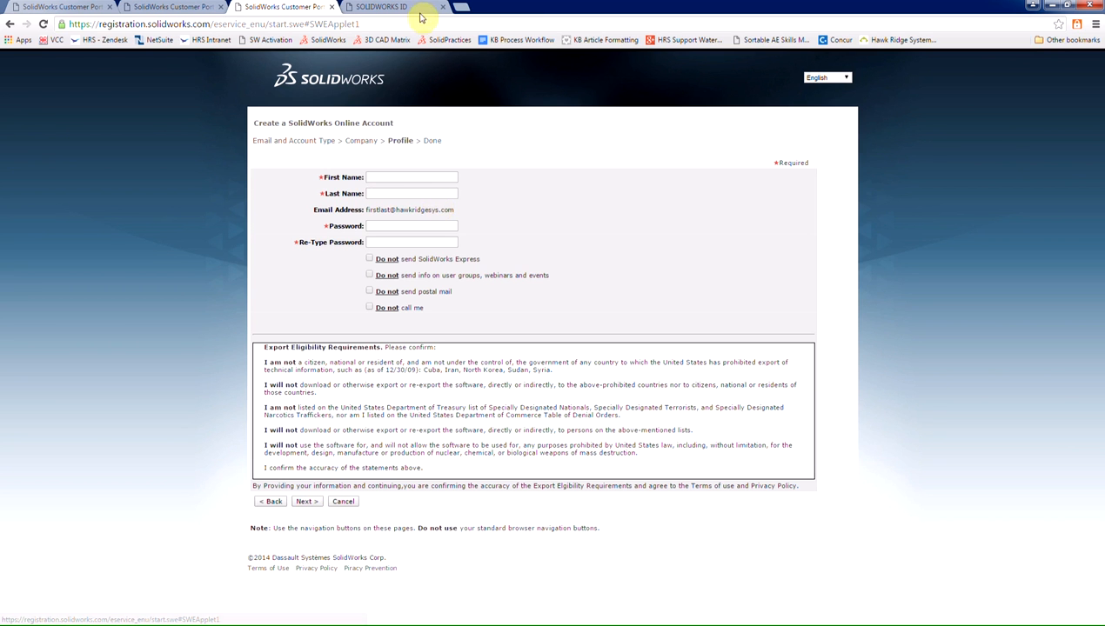
mouse_move(416, 7)
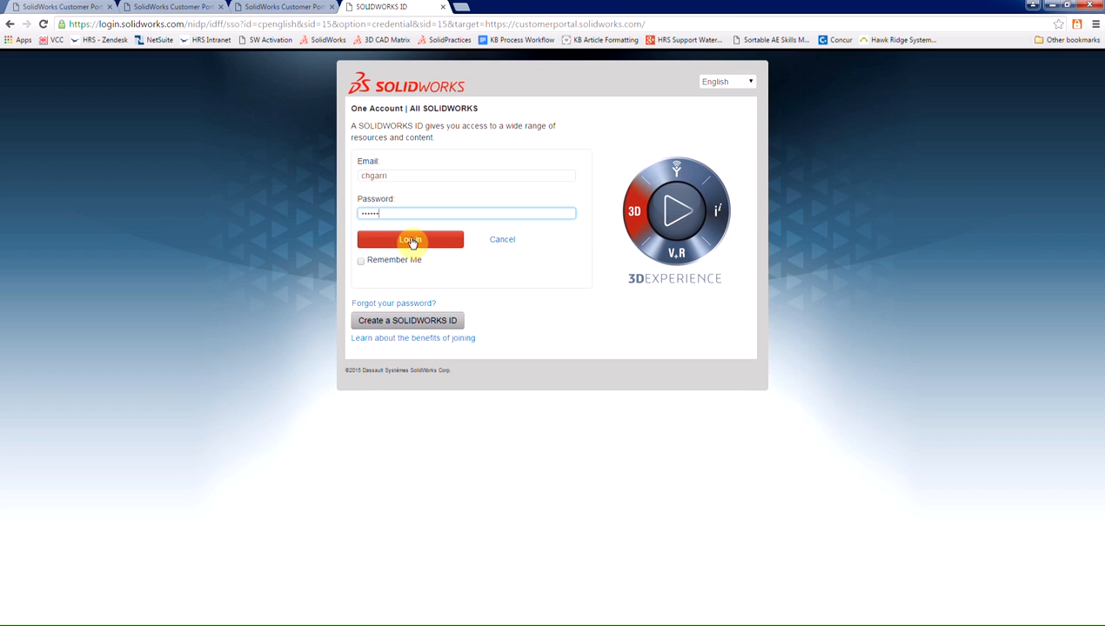
click(410, 239)
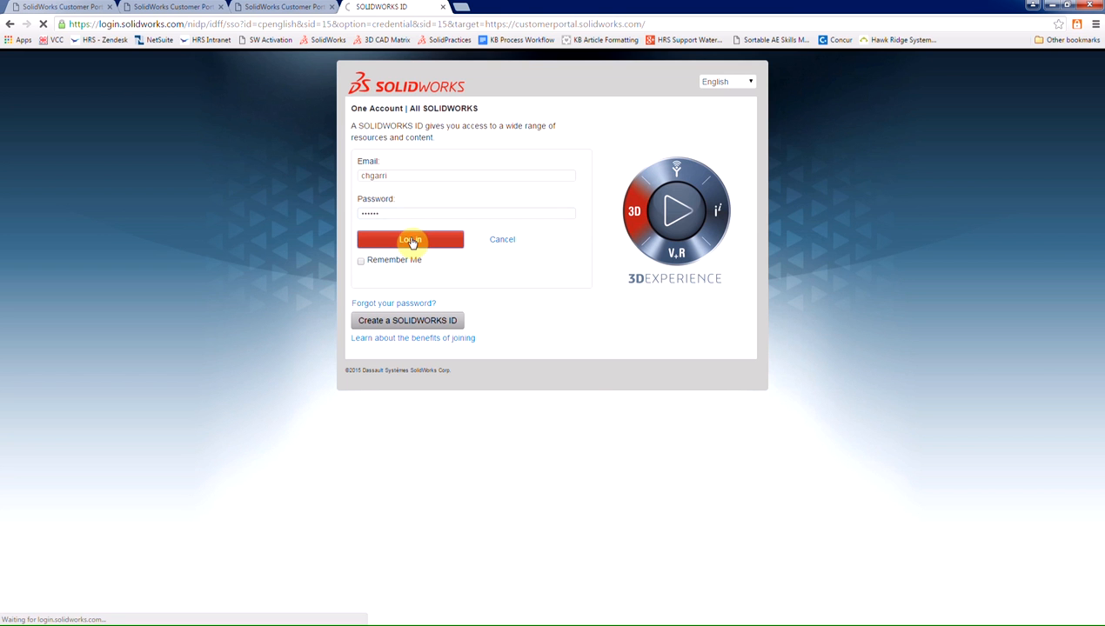
click(410, 240)
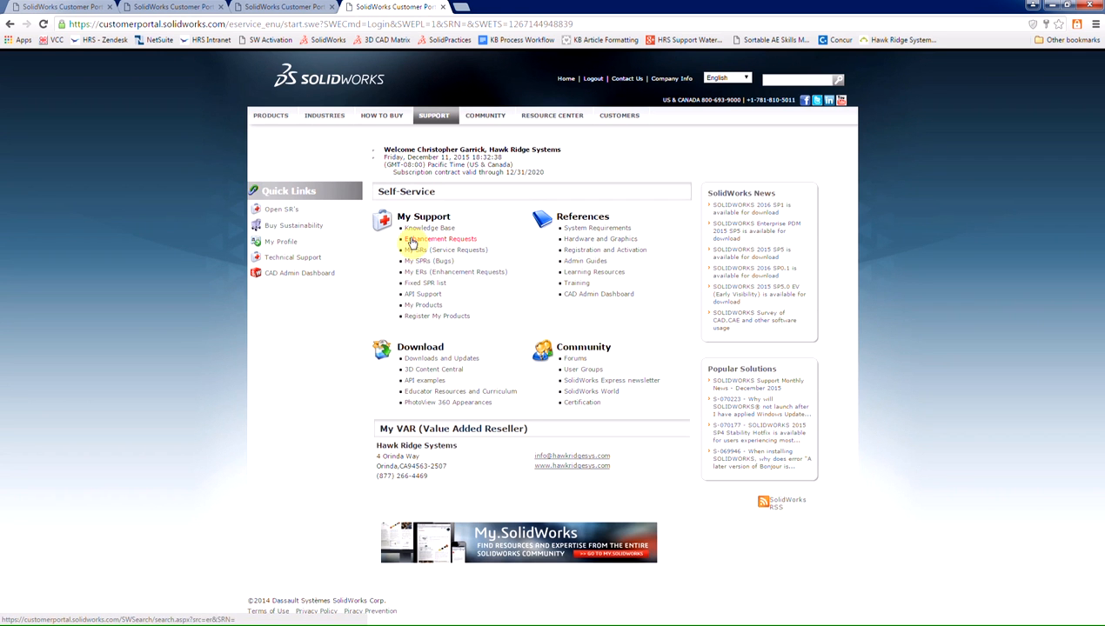
mouse_move(455, 228)
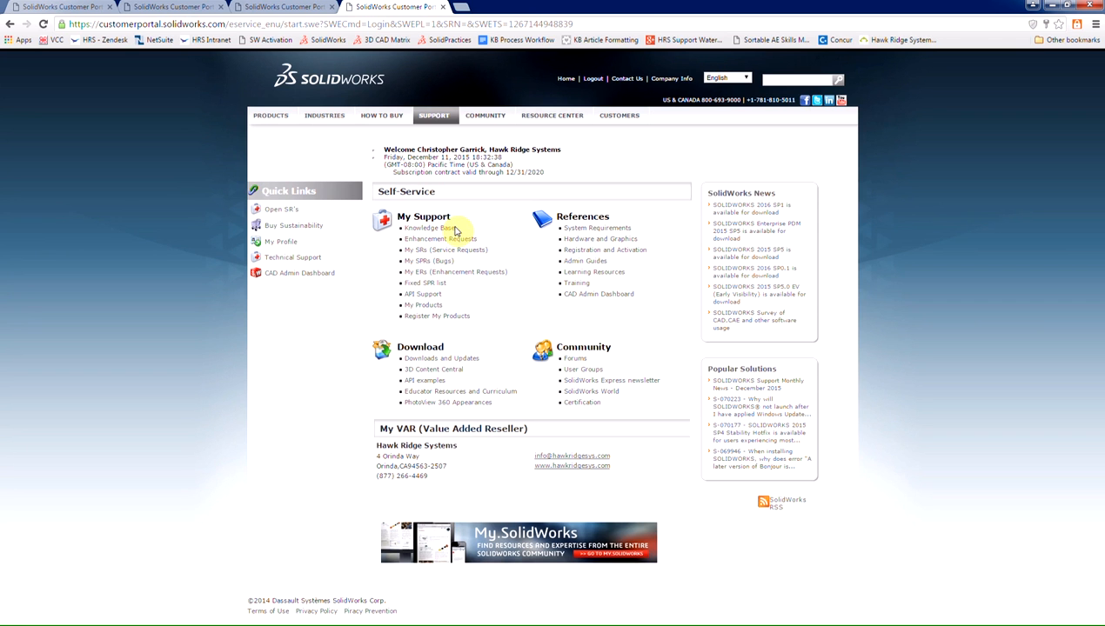
mouse_move(380, 369)
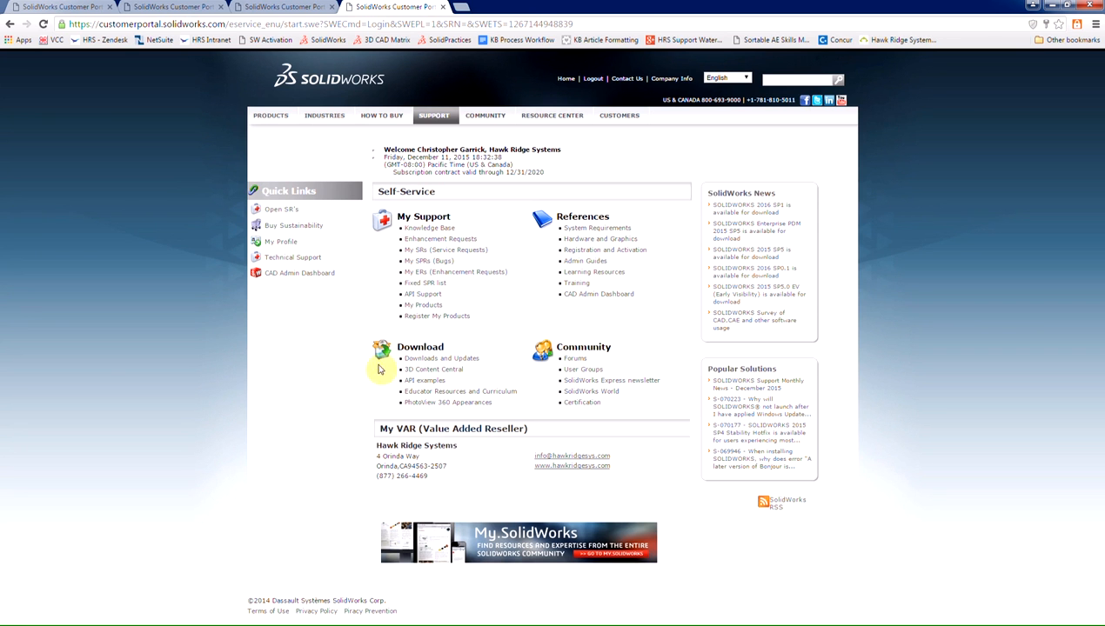
mouse_move(441, 358)
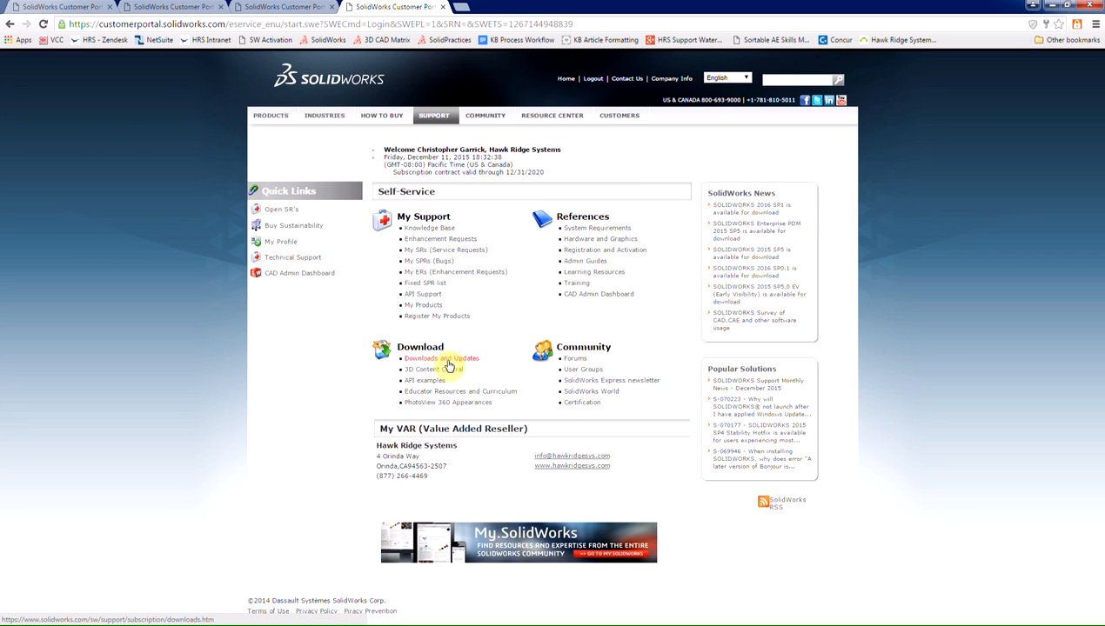
mouse_move(411, 346)
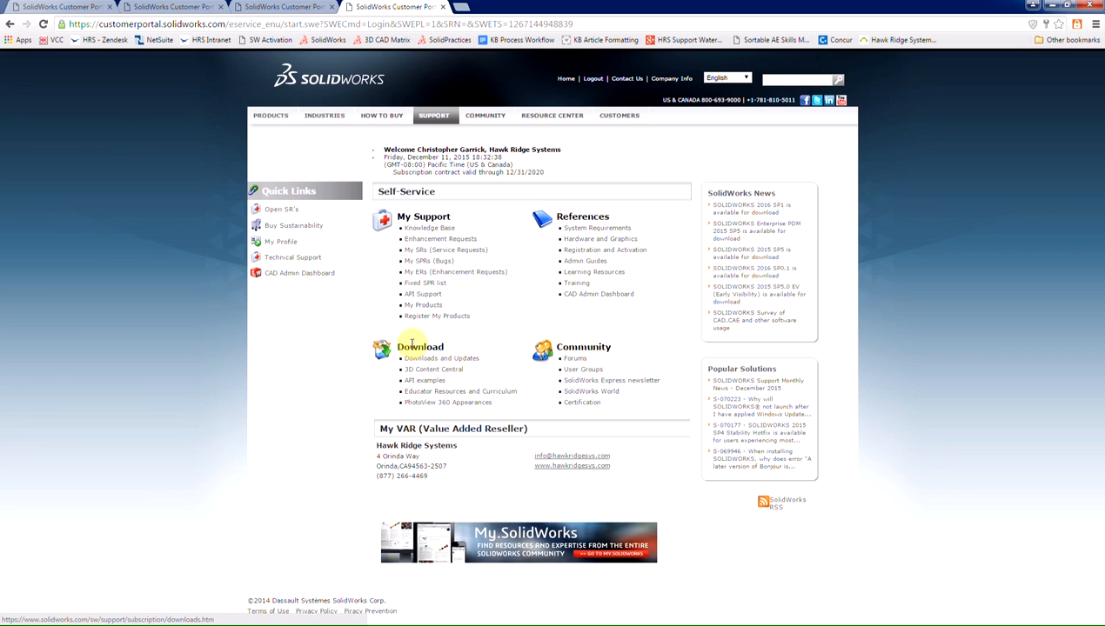
mouse_move(409, 227)
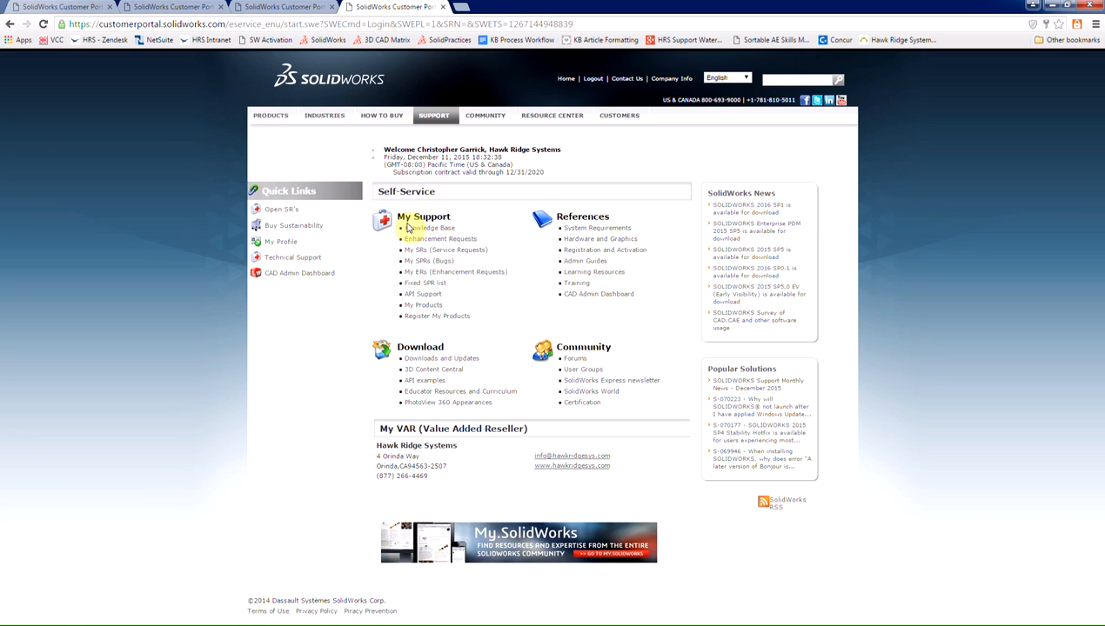
mouse_move(408, 315)
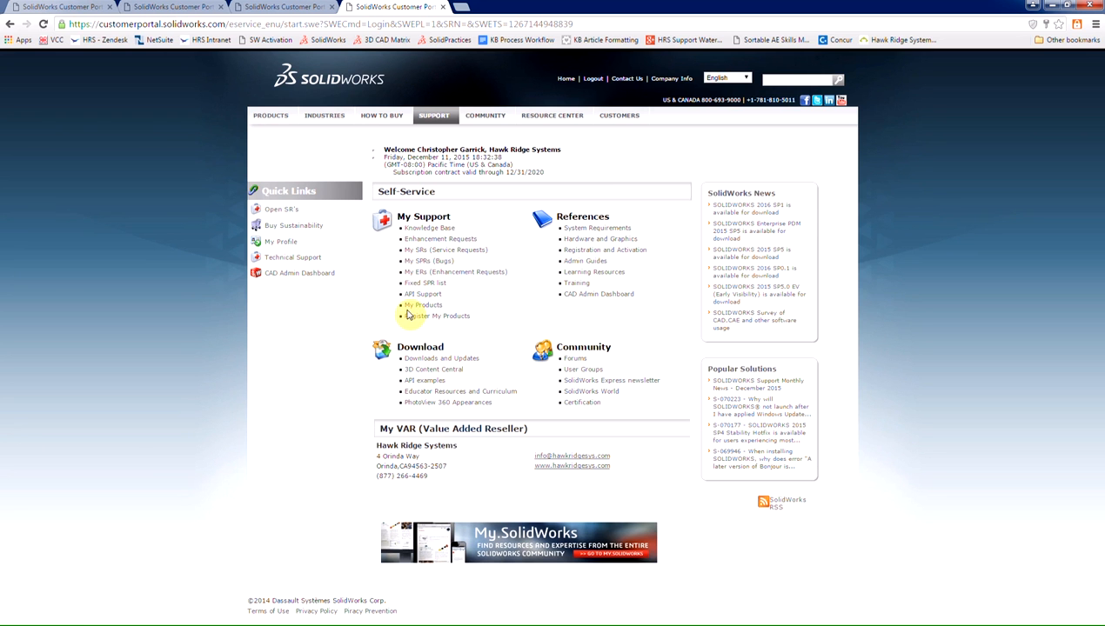
mouse_move(448, 316)
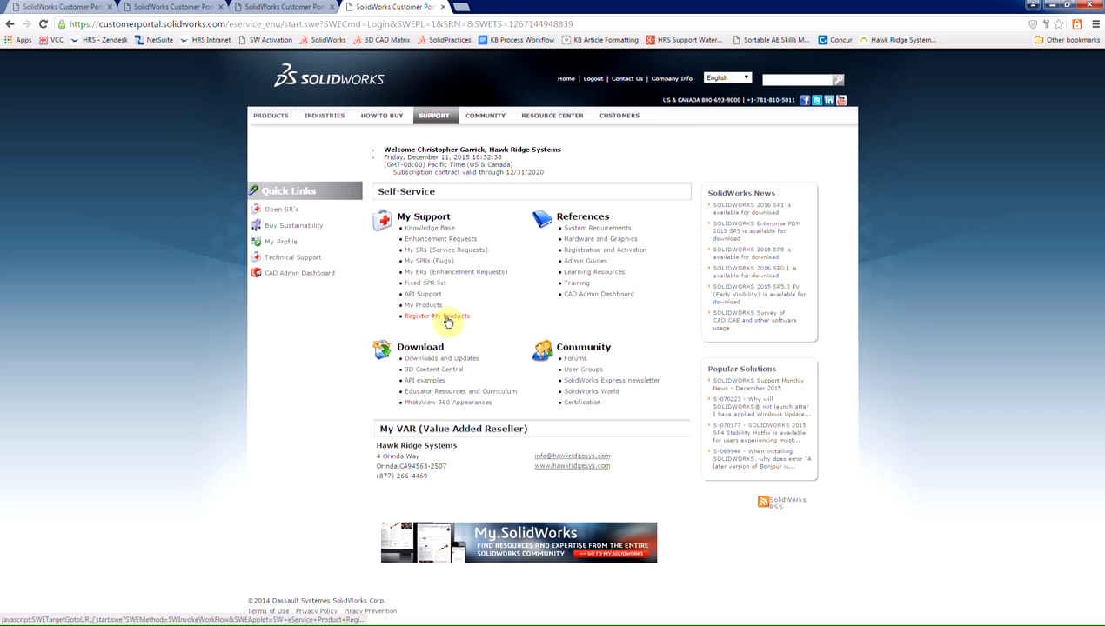
click(437, 316)
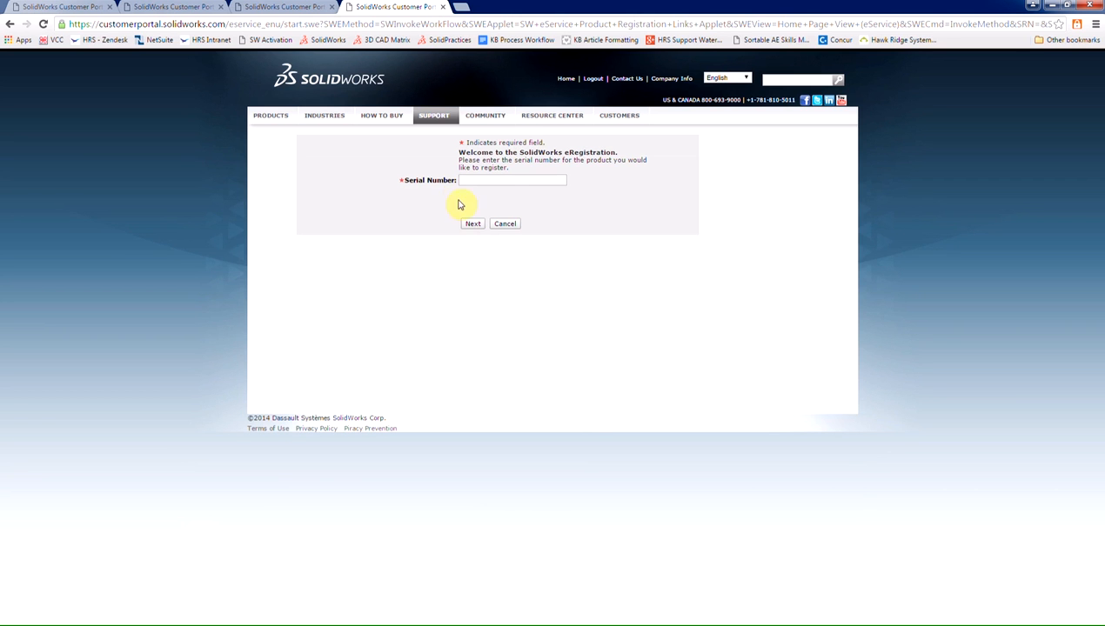
mouse_move(486, 225)
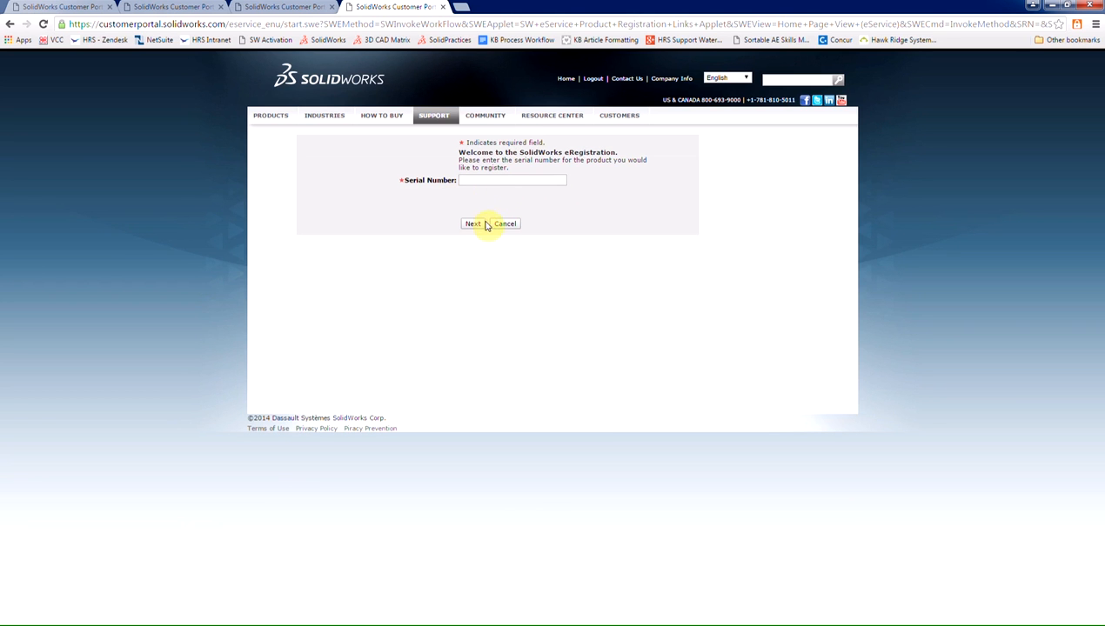
click(472, 224)
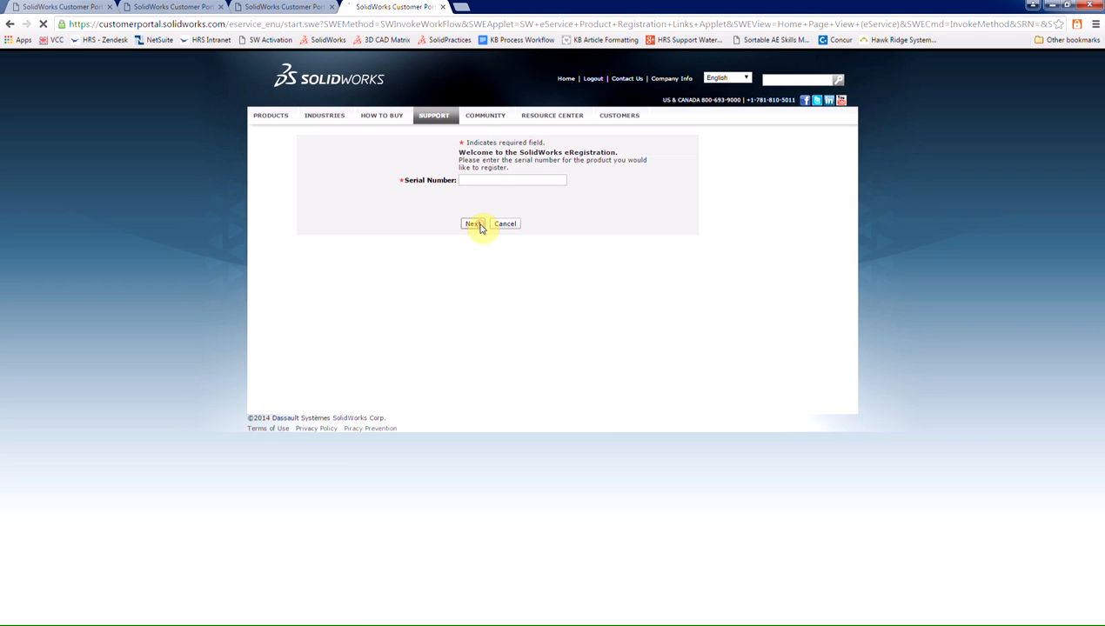
click(473, 224)
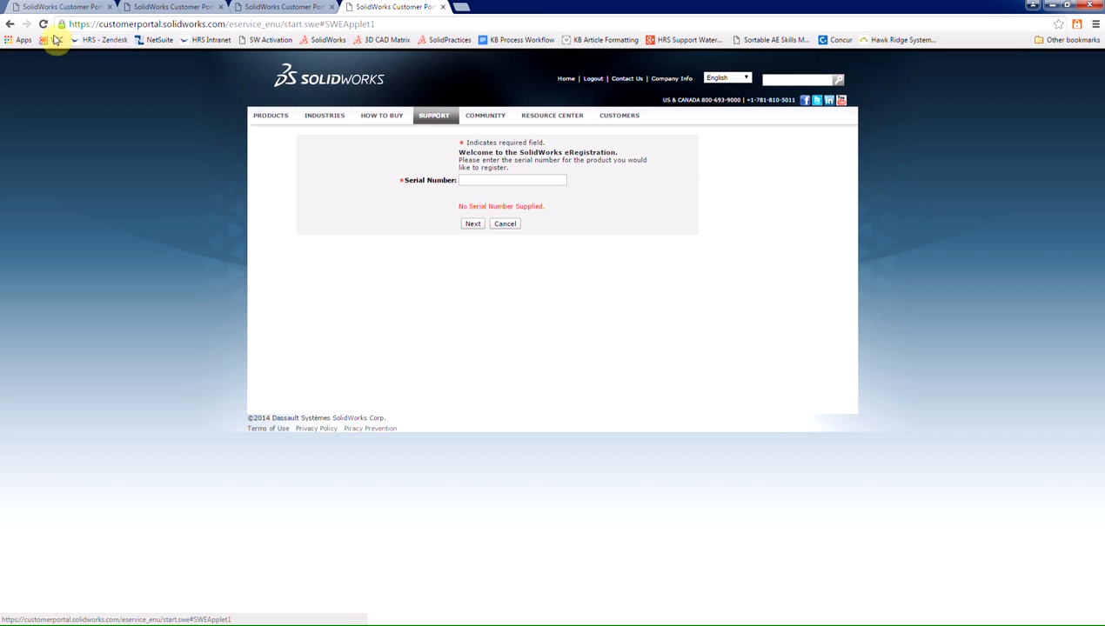
click(505, 223)
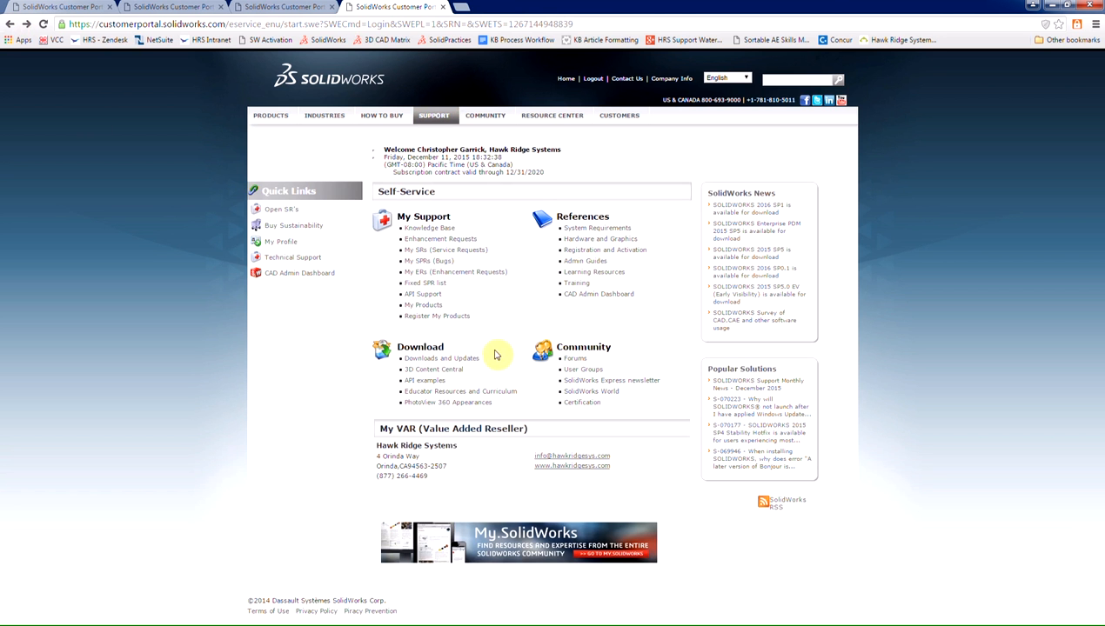